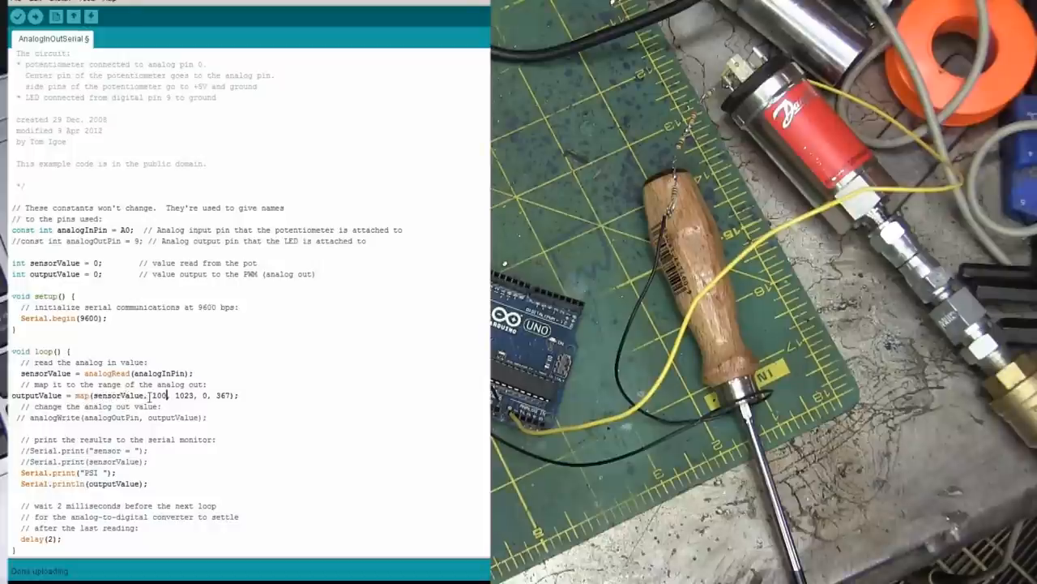
Step: Change map()'s first input bound to 100 so it reads map(sensorValue, 100, 1023, 0, 367)
left_click(164, 395)
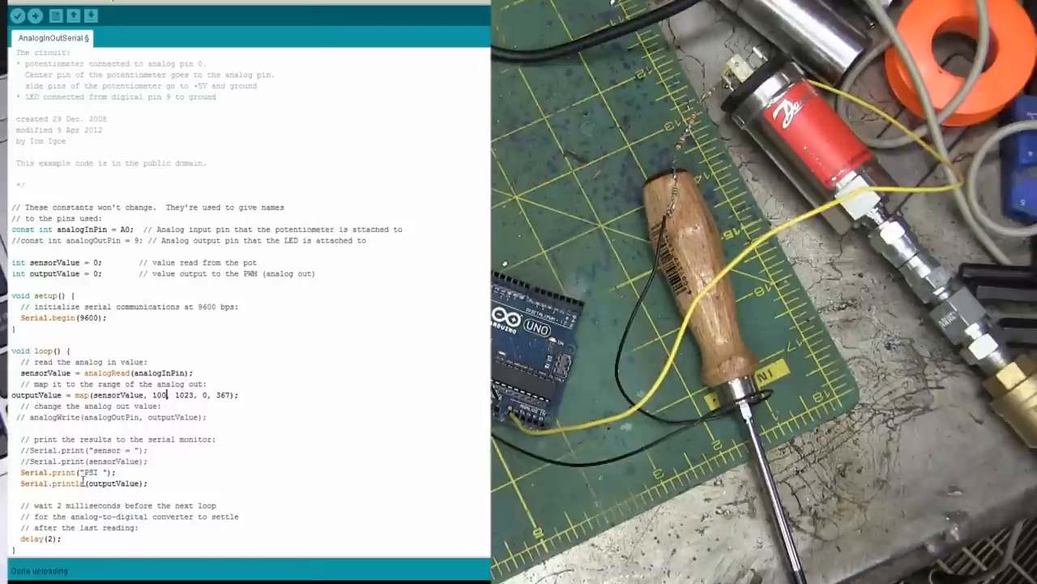
left_click(90, 14)
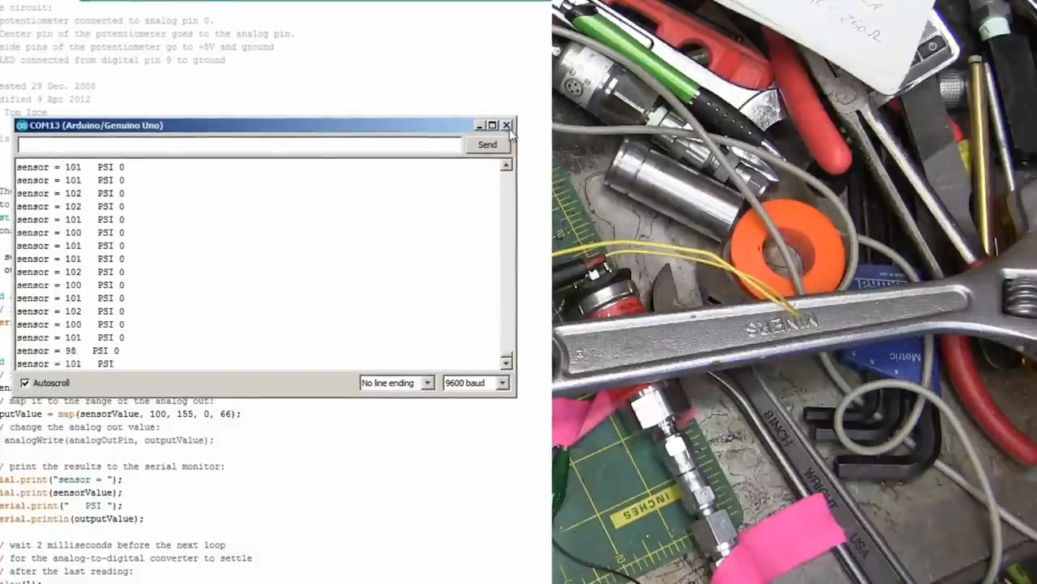
Step: Close the Serial Monitor and replace map()'s 66 PSI output maximum with 115
left_click(506, 125)
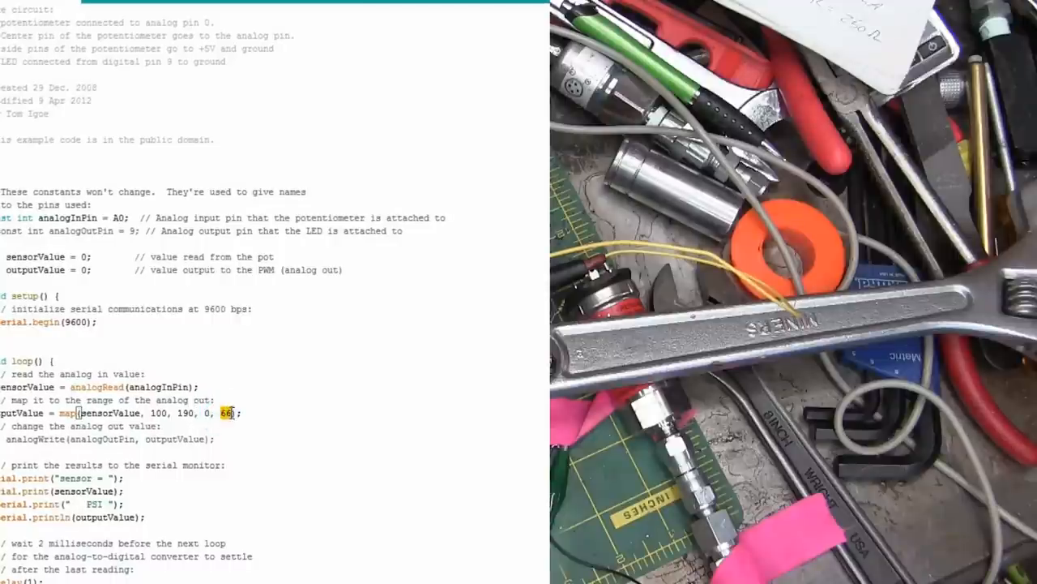
type("115")
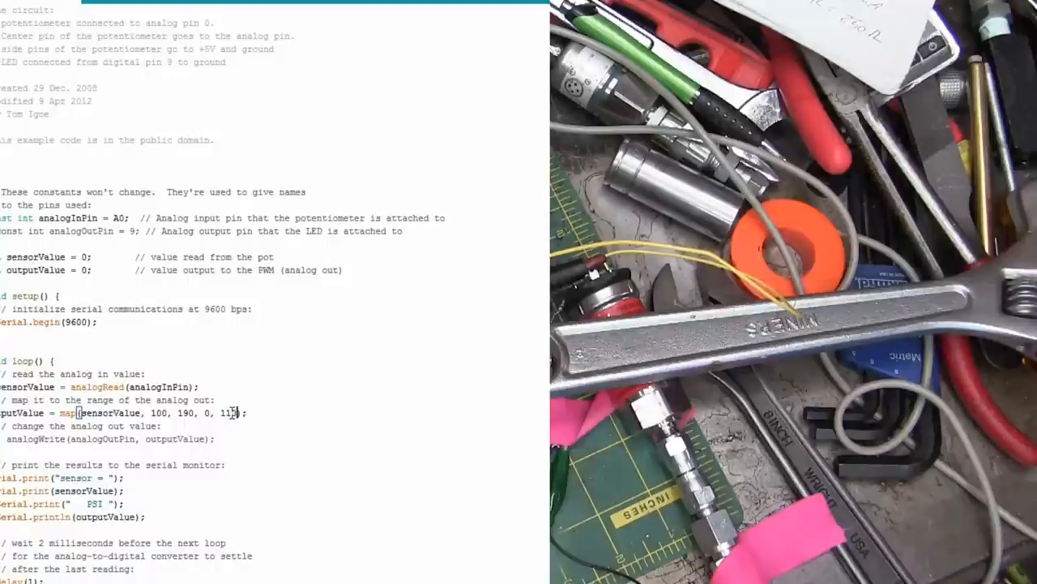